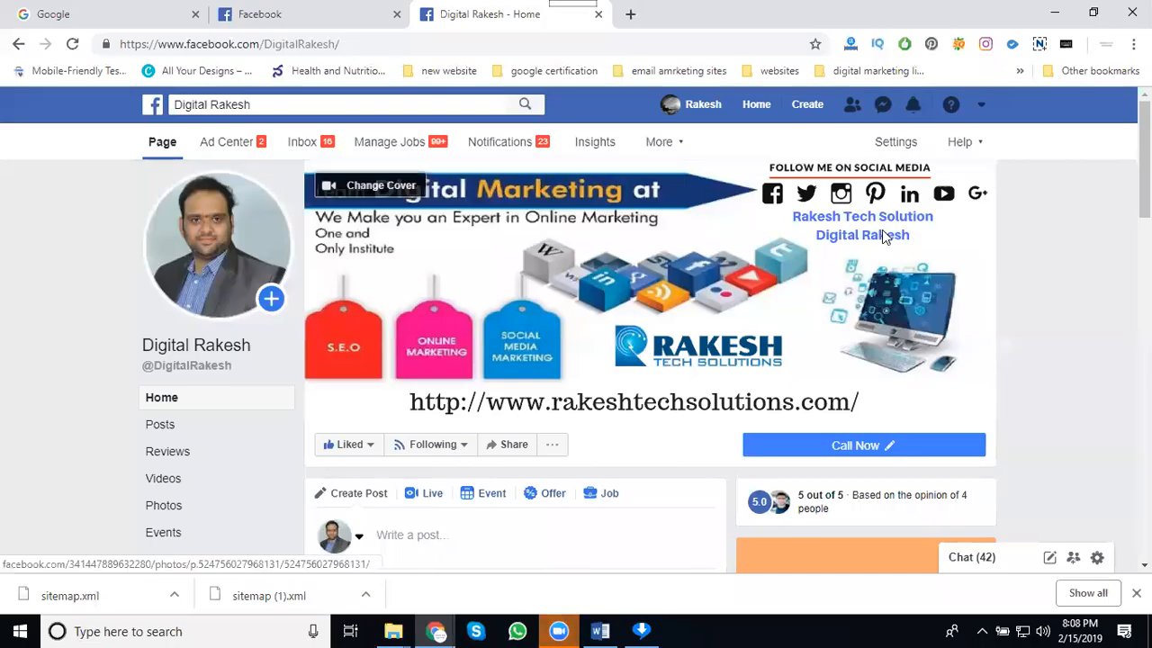
{"action": "mouse_move", "coordinate": [666, 234]}
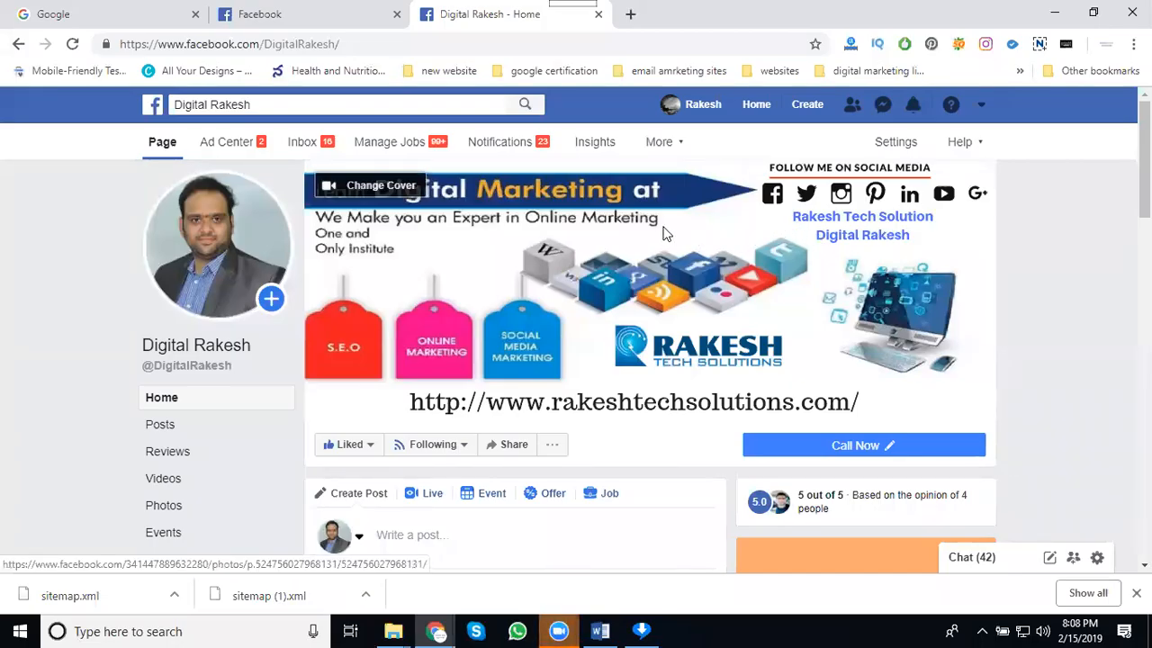
Scroll the Digital Rakesh page and open its Settings
{"action": "scroll", "scroll_direction": "down", "scroll_amount": 3}
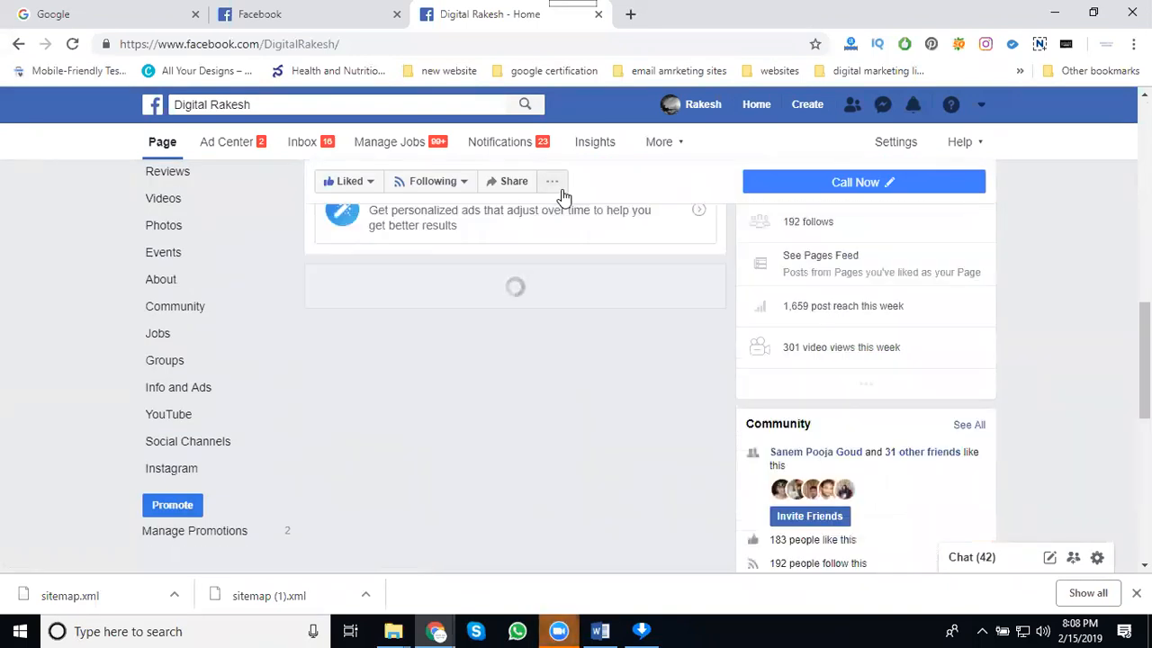
{"action": "mouse_move", "coordinate": [590, 257]}
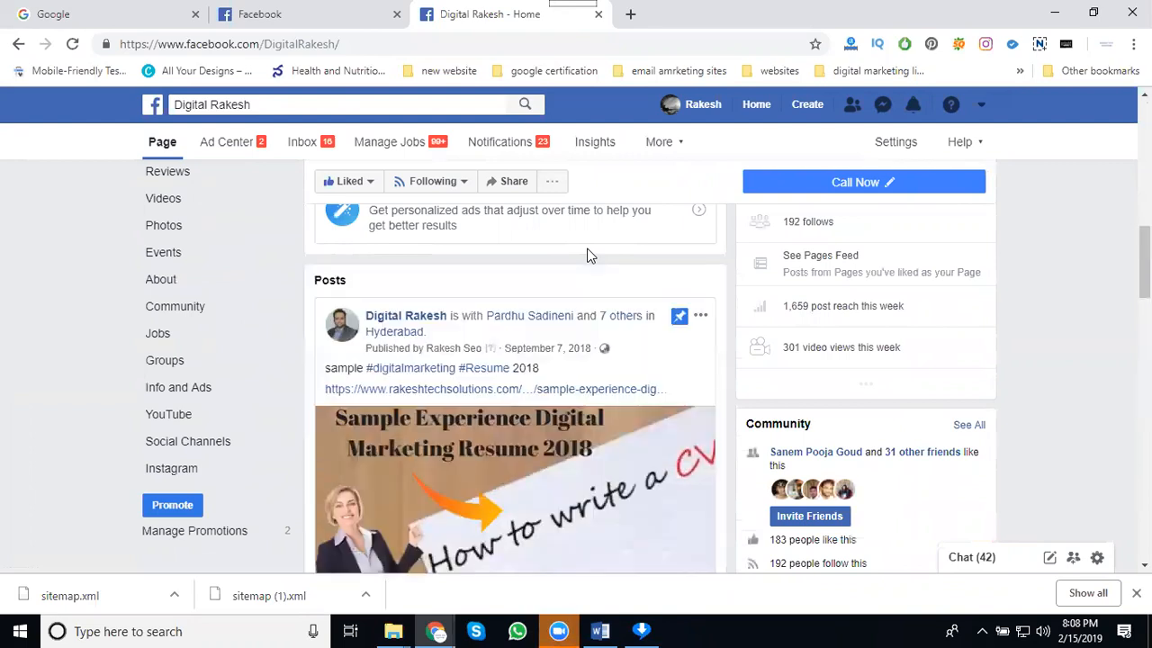
{"action": "scroll", "scroll_direction": "down", "scroll_amount": 3}
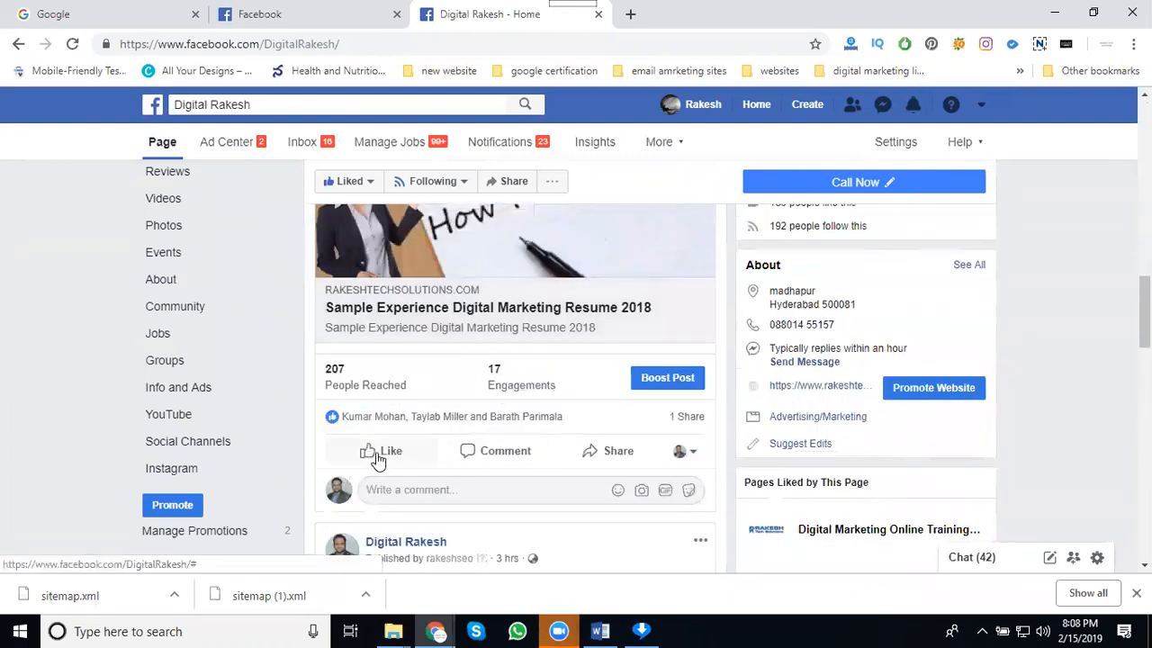
{"action": "mouse_move", "coordinate": [378, 450]}
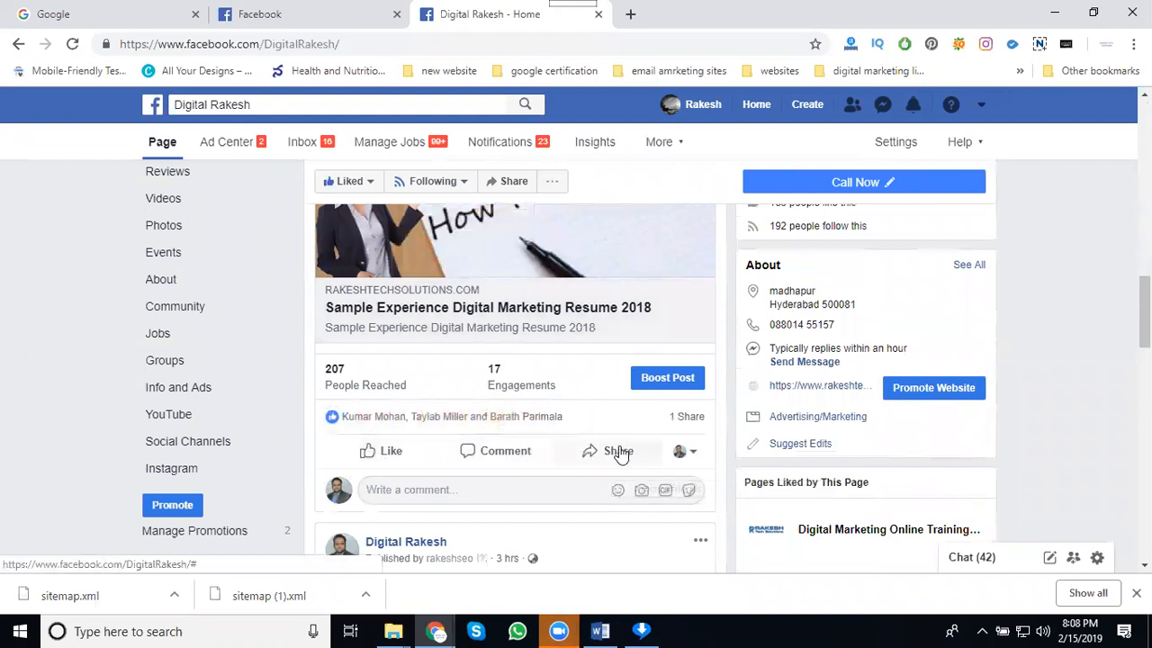
{"action": "mouse_move", "coordinate": [619, 451]}
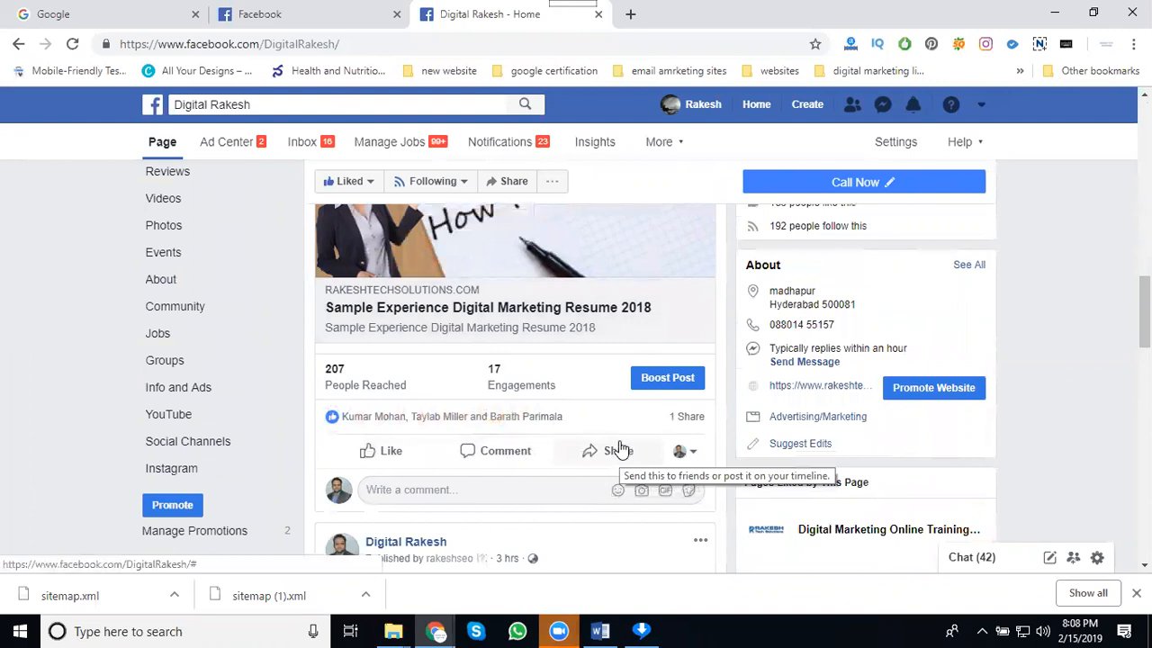
{"action": "mouse_move", "coordinate": [895, 141]}
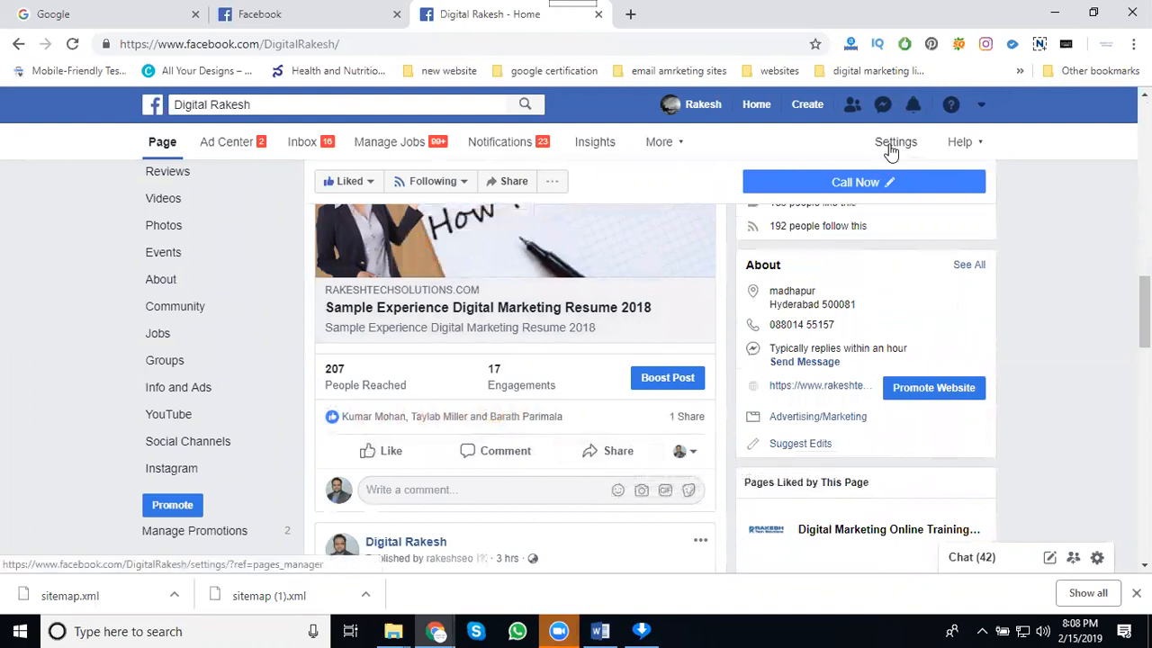
{"action": "left_click", "coordinate": [895, 142]}
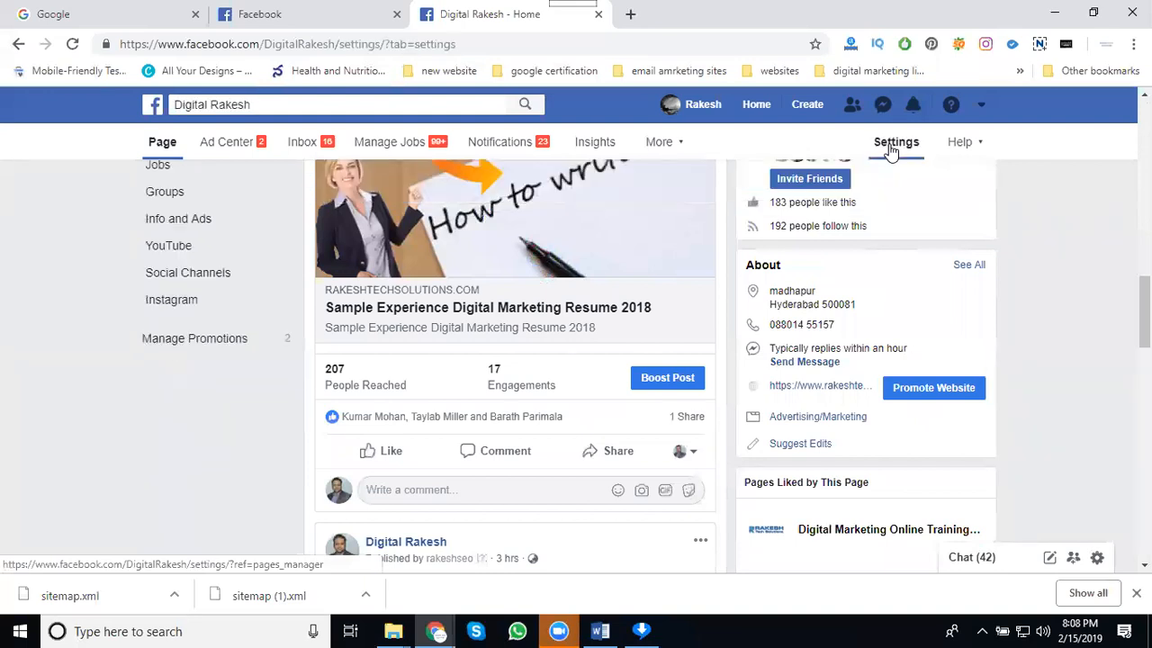
{"action": "left_click", "coordinate": [896, 142]}
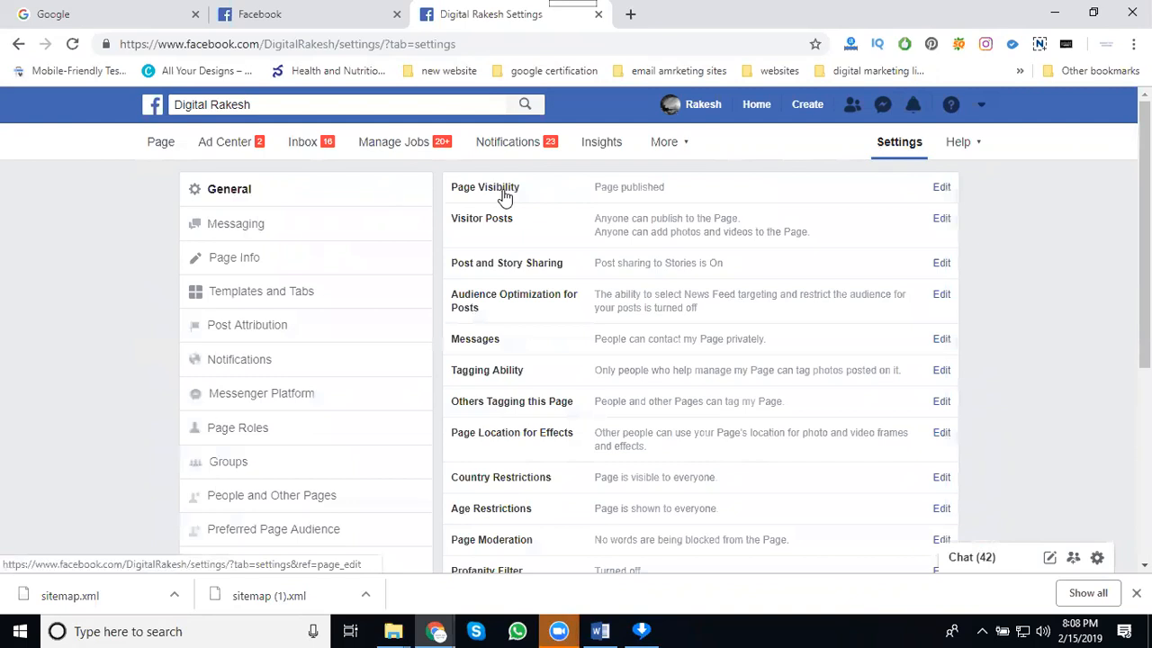
{"action": "mouse_move", "coordinate": [466, 270]}
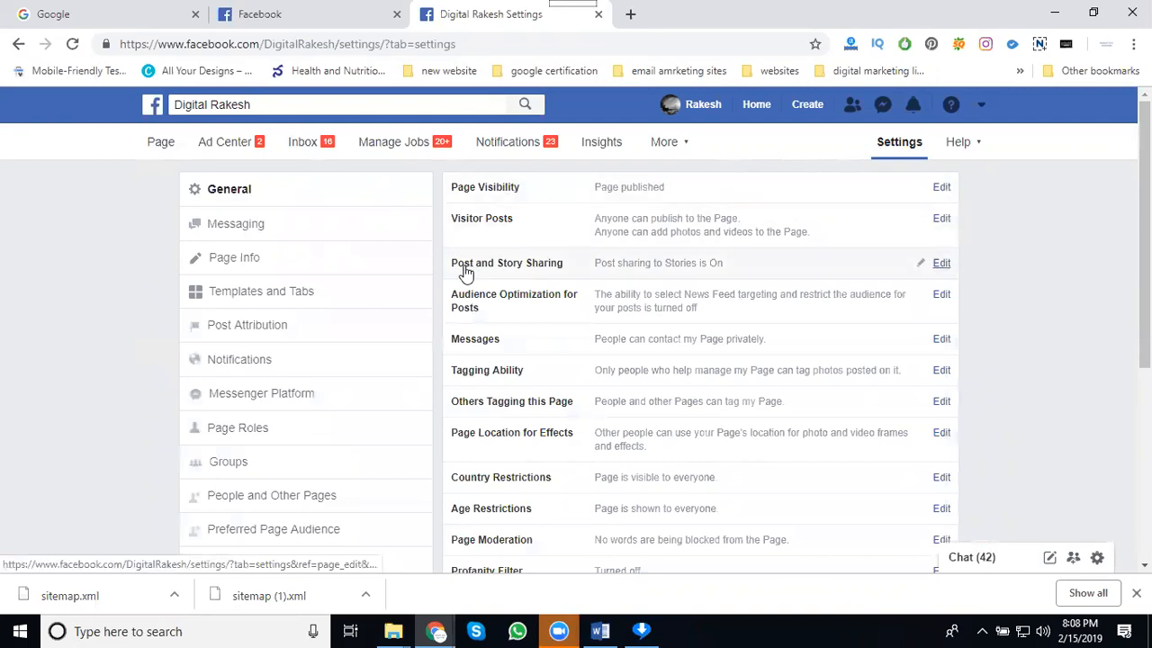
{"action": "mouse_move", "coordinate": [549, 263]}
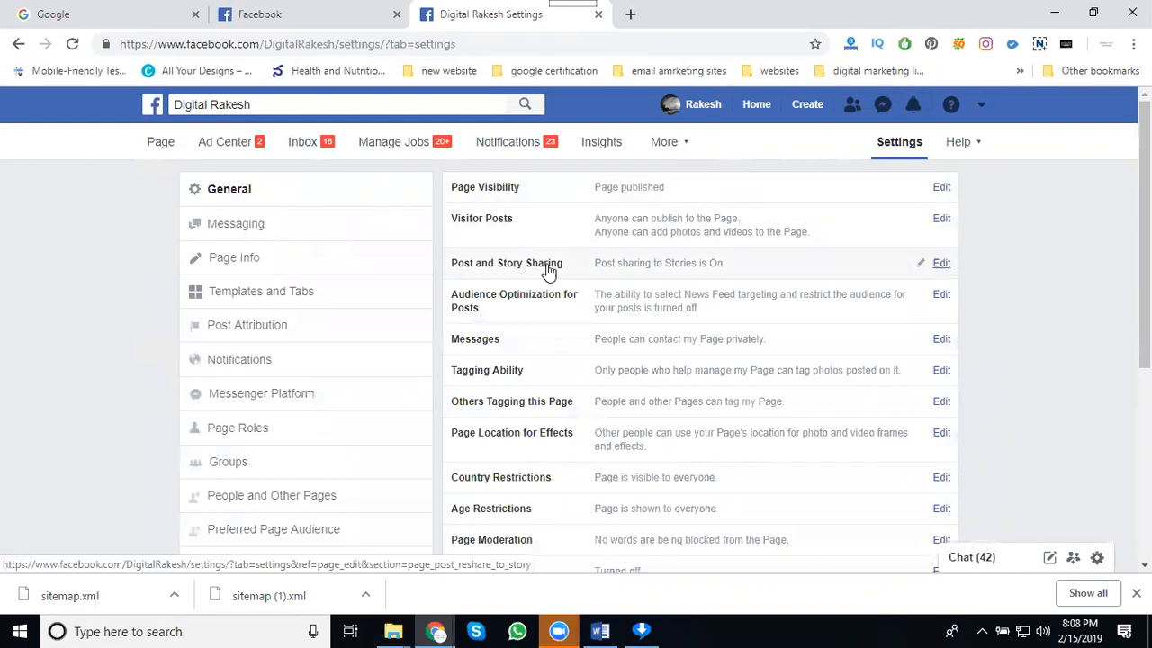
{"action": "mouse_move", "coordinate": [942, 267]}
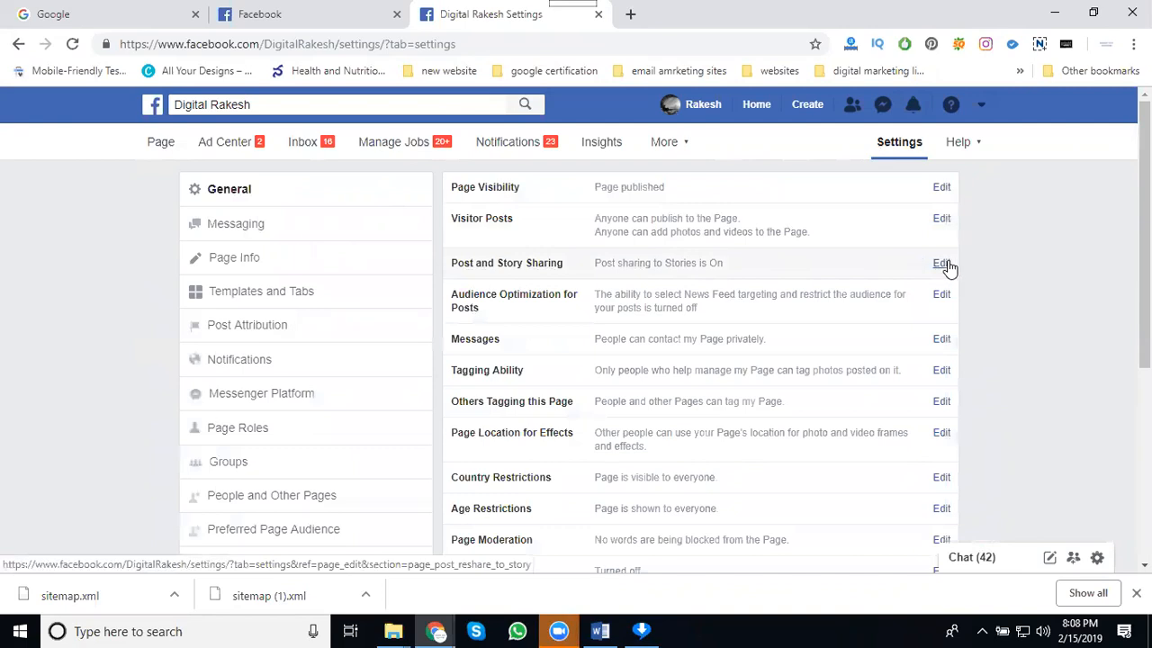
Turn off Post and Story Sharing and save the change
{"action": "left_click", "coordinate": [941, 263]}
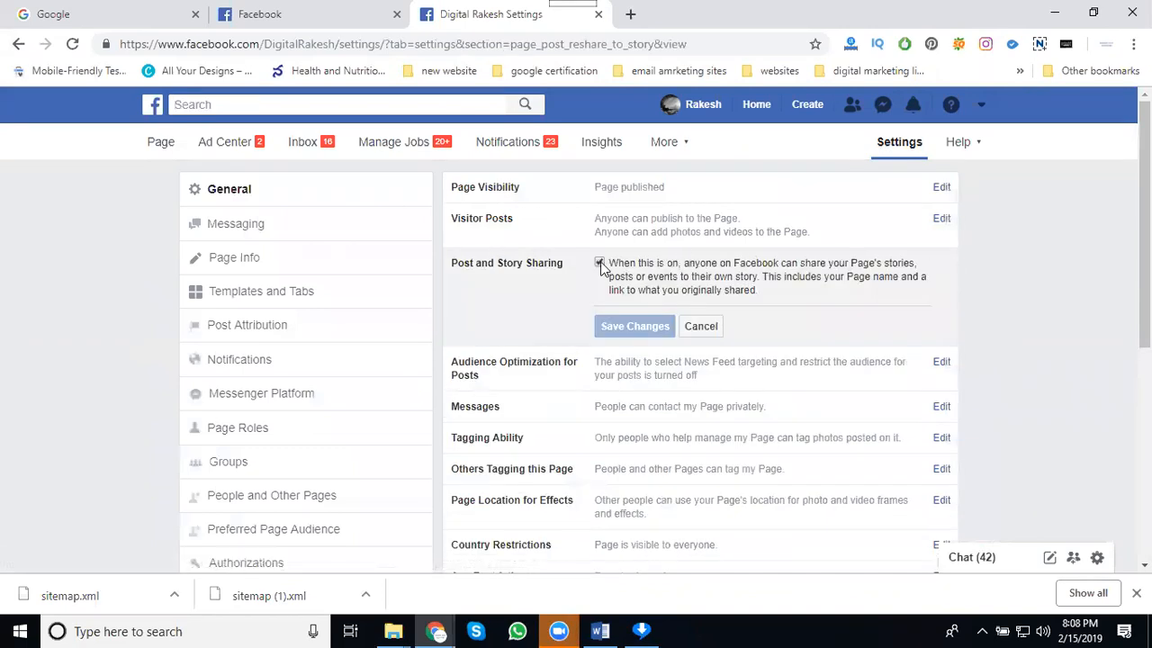
{"action": "left_click", "coordinate": [600, 262]}
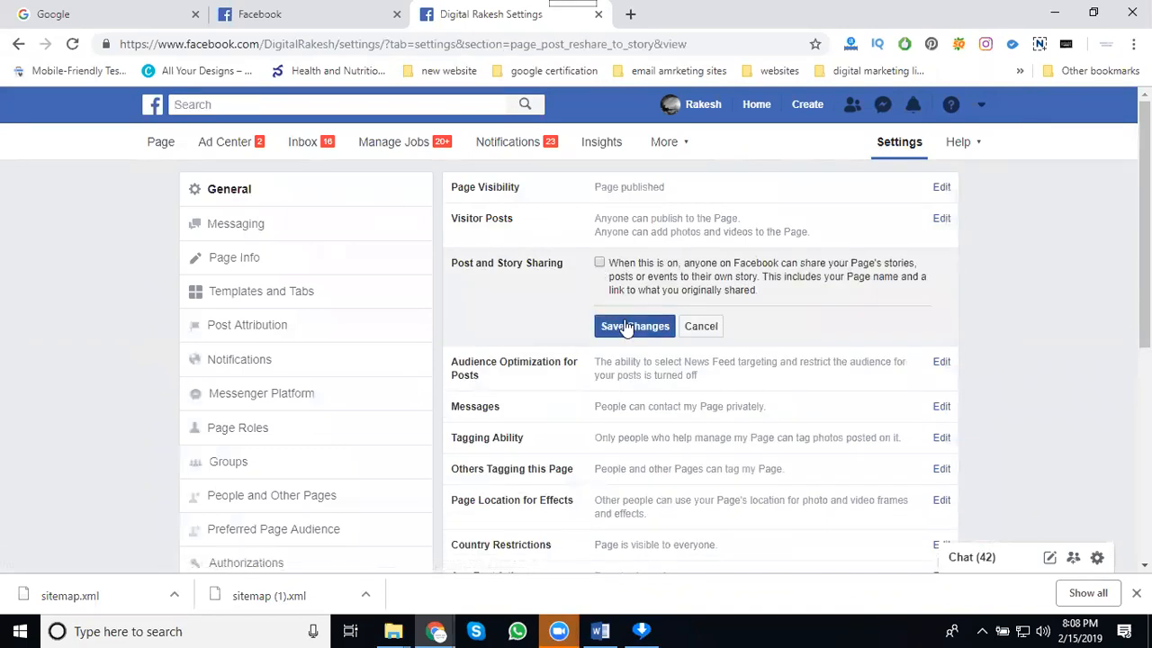
{"action": "left_click", "coordinate": [635, 326]}
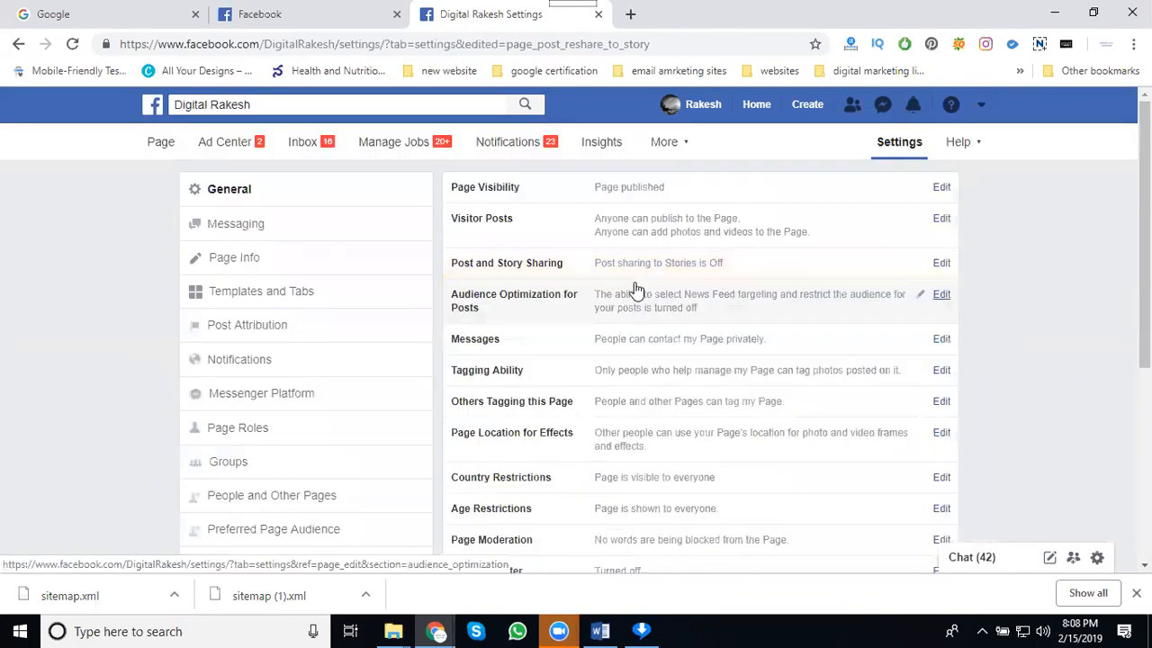
{"action": "mouse_move", "coordinate": [638, 275]}
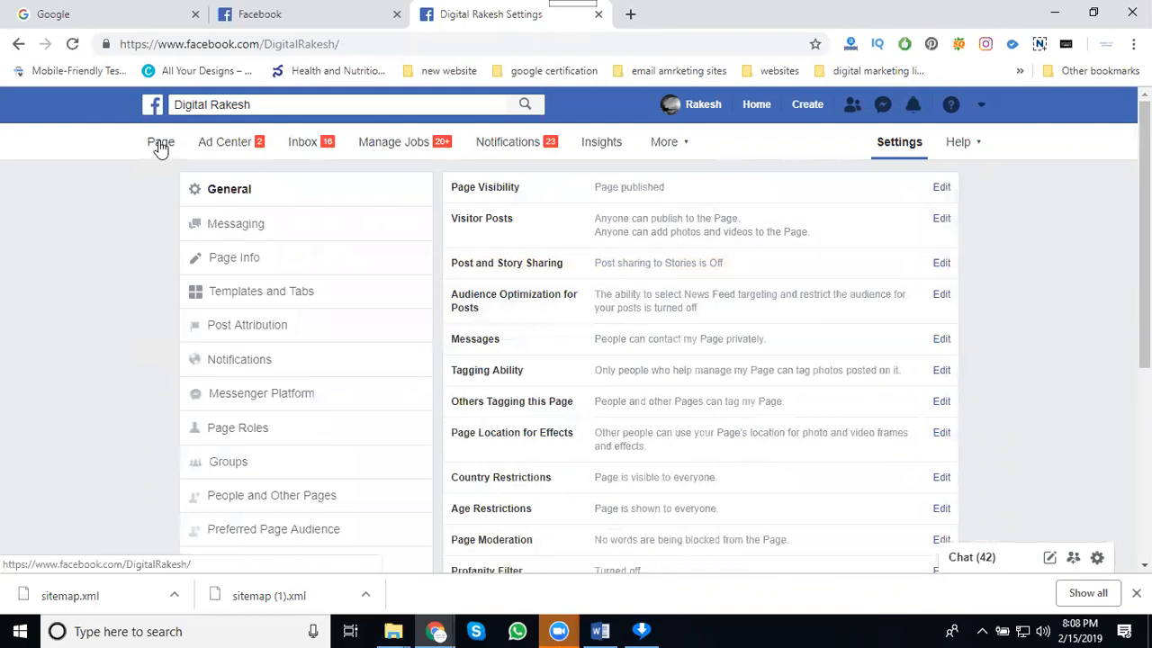
Return to the Digital Rakesh page's home view
{"action": "left_click", "coordinate": [161, 141]}
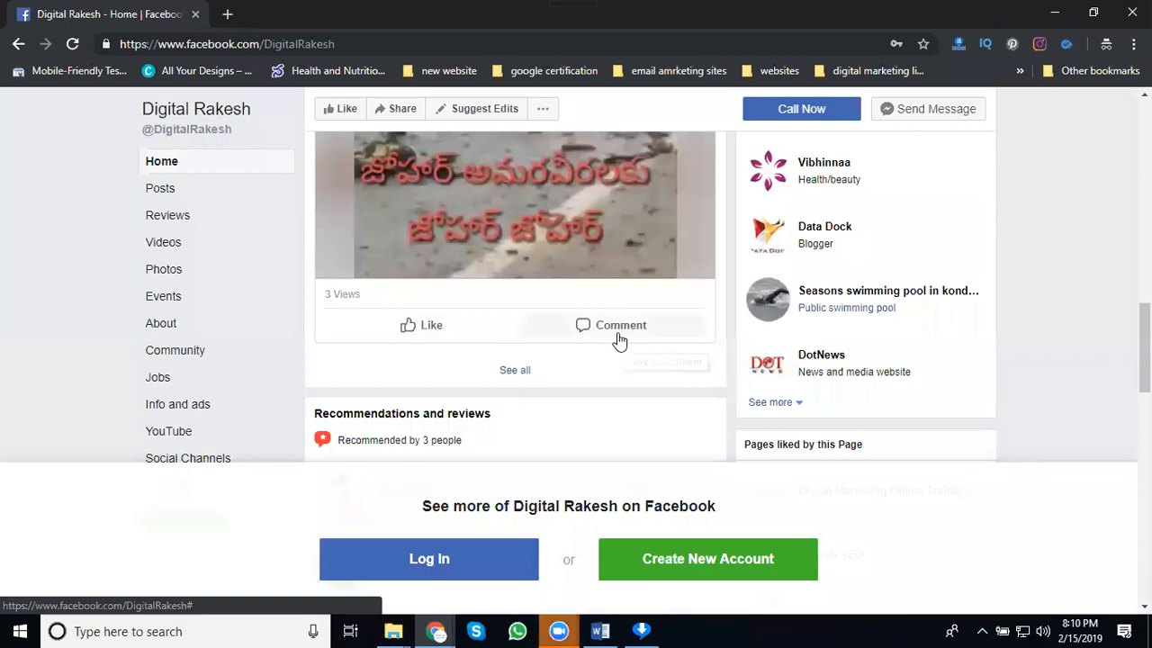
{"action": "mouse_move", "coordinate": [651, 331]}
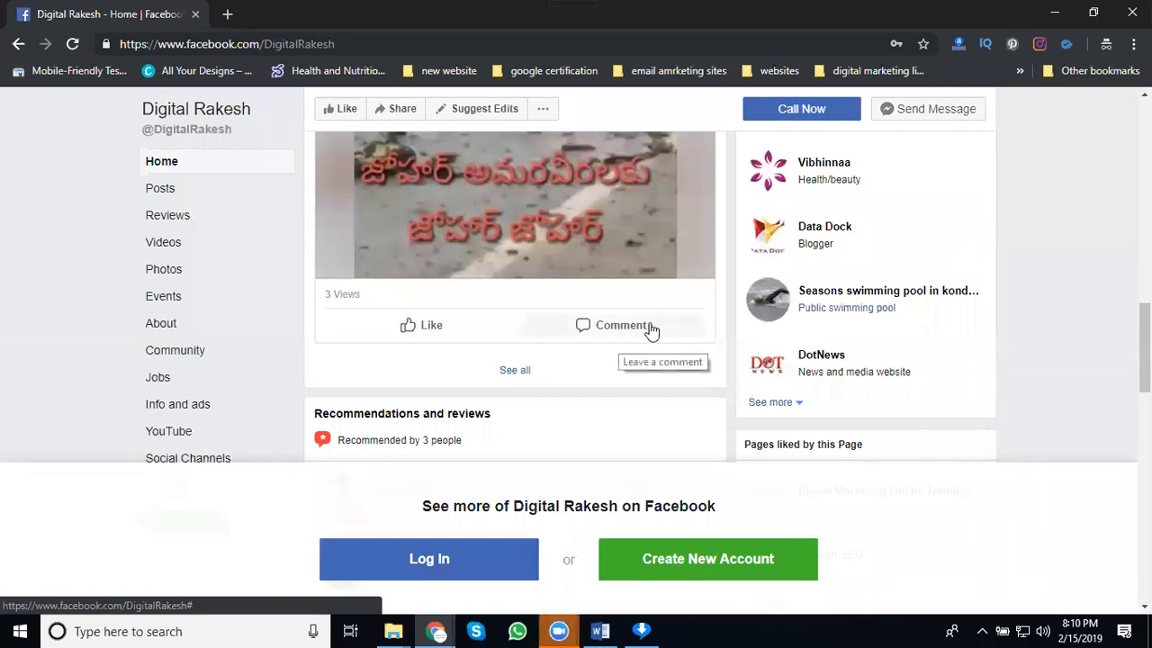
{"action": "mouse_move", "coordinate": [690, 331]}
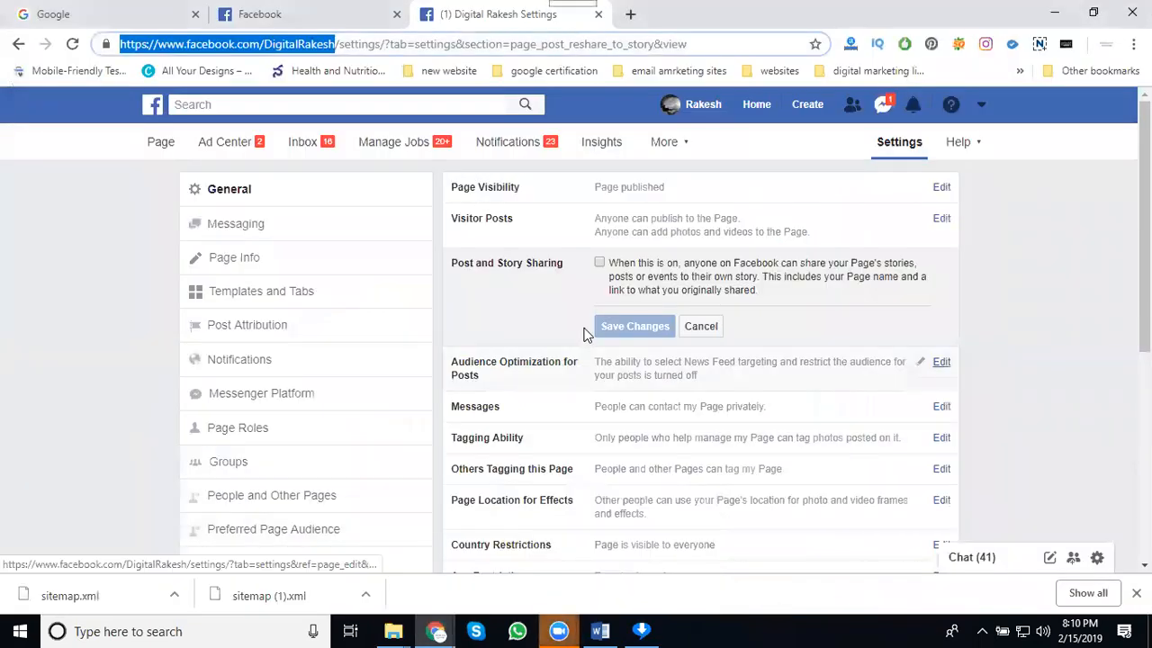
Re-enable Post and Story Sharing, save it, and bring up the Chrome window previews
{"action": "left_click", "coordinate": [600, 262]}
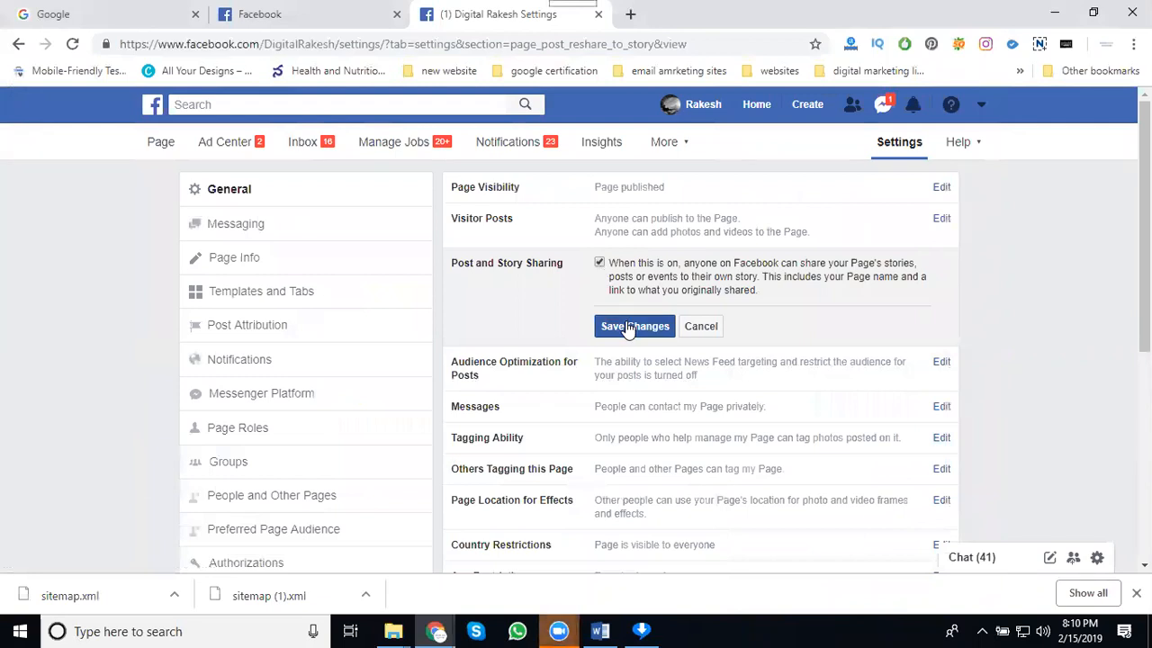
{"action": "left_click", "coordinate": [635, 326]}
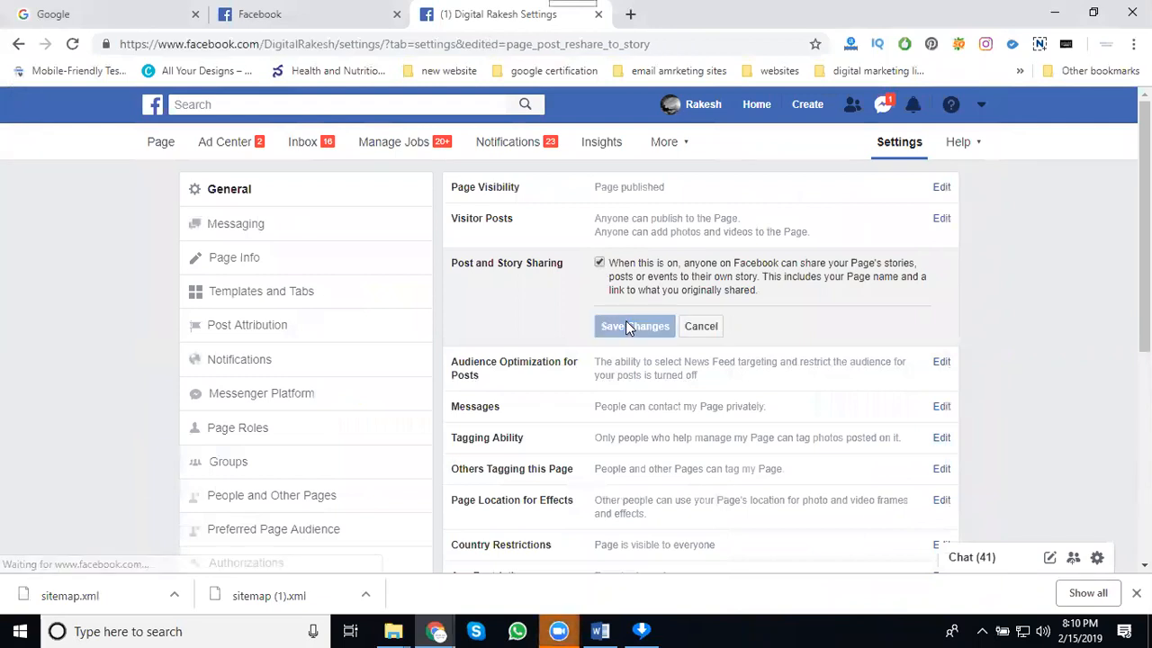
{"action": "left_click", "coordinate": [634, 326]}
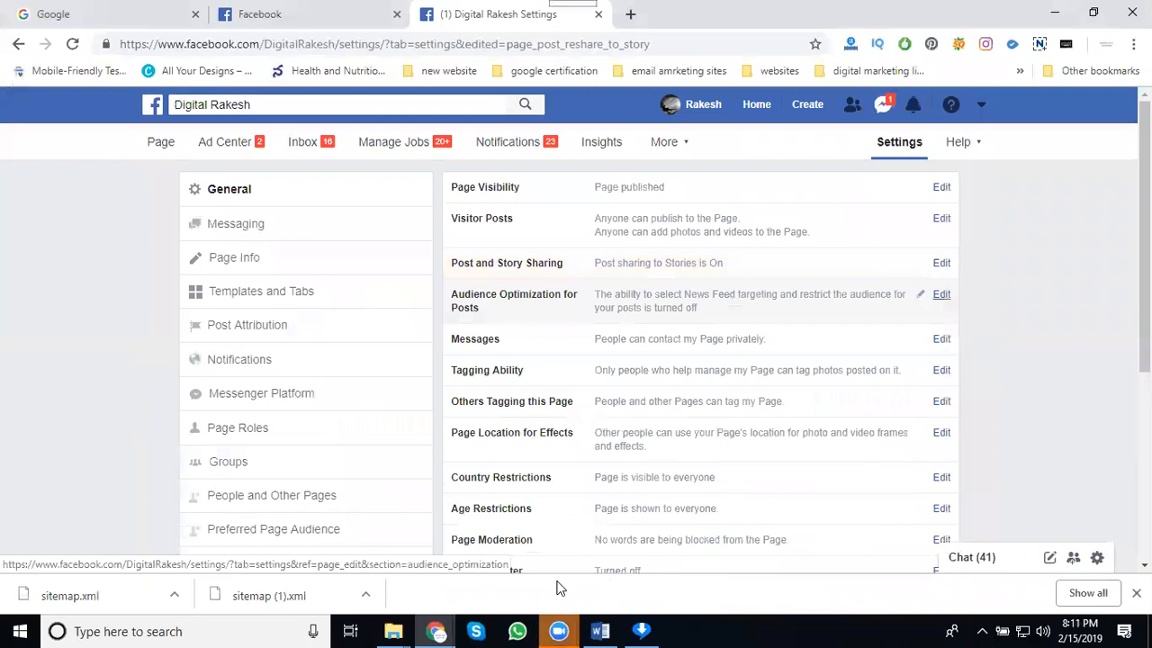
{"action": "mouse_move", "coordinate": [435, 631]}
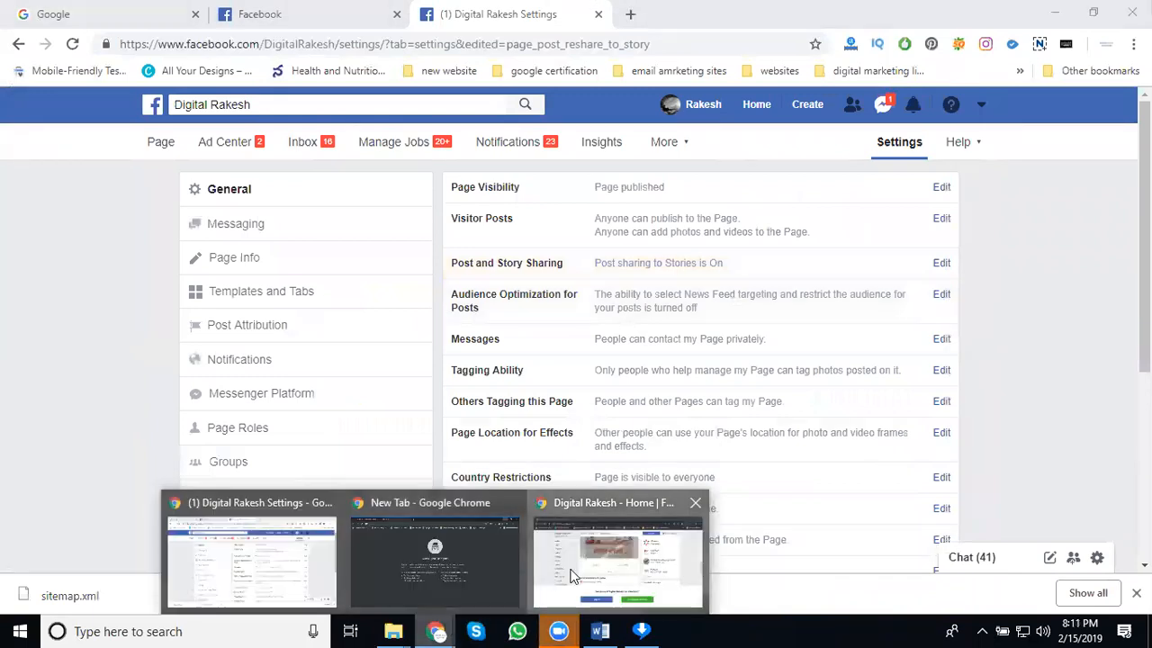
Reload the logged-out Digital Rakesh page, dismiss the login prompt, and find a post's Share button
{"action": "left_click", "coordinate": [616, 558]}
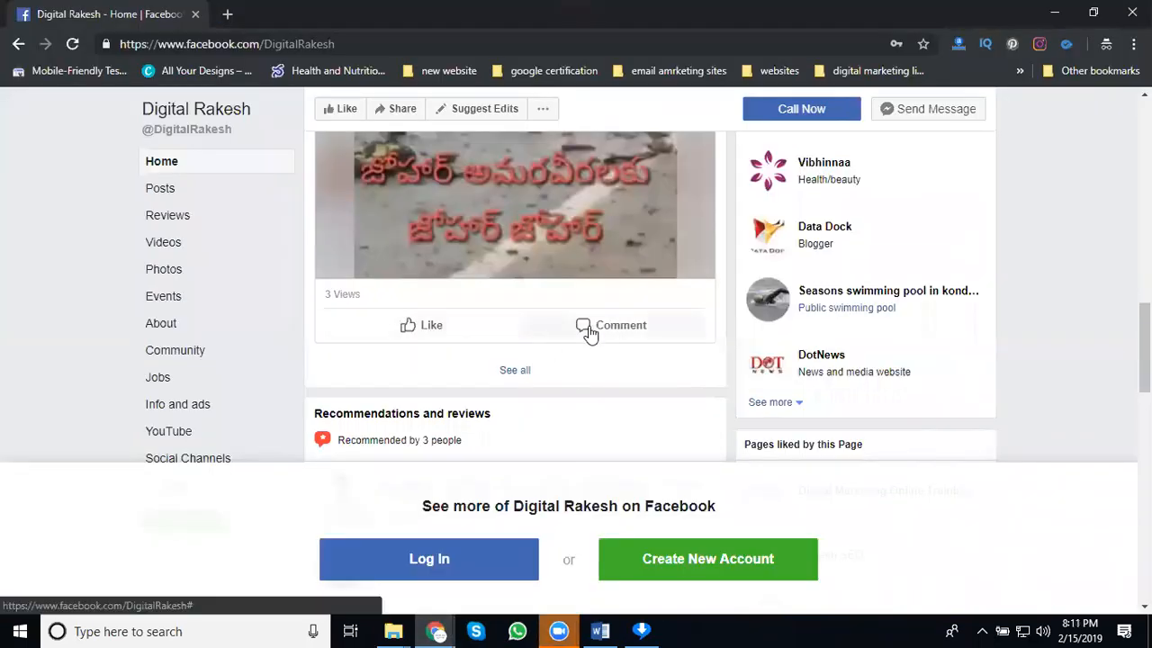
{"action": "left_click", "coordinate": [73, 44]}
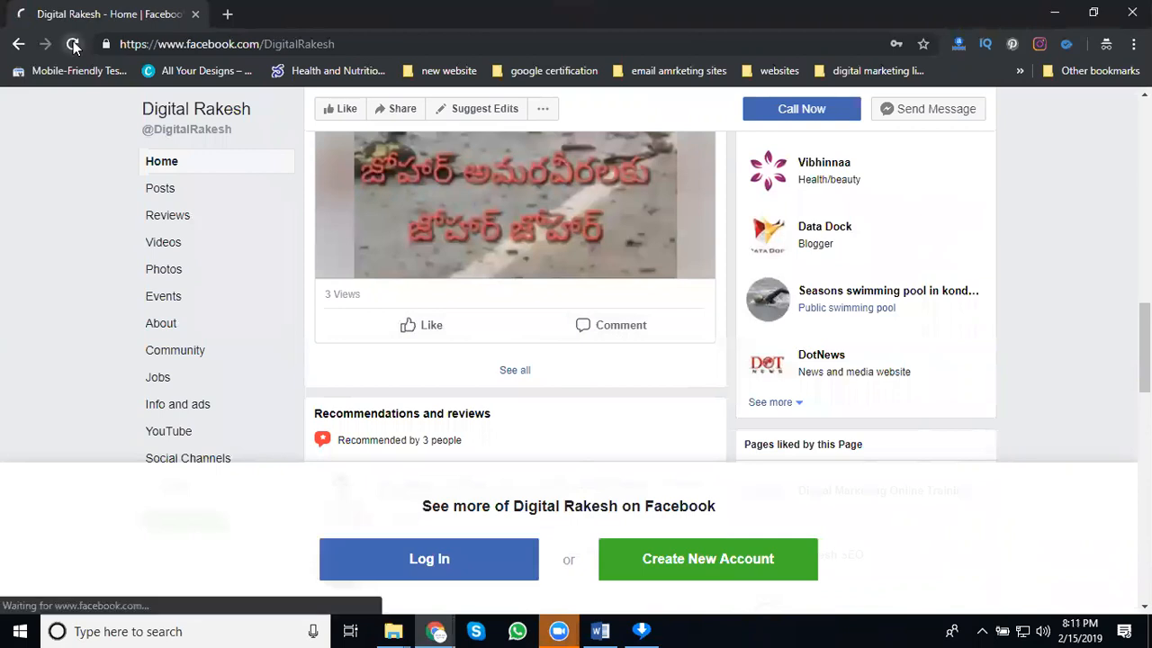
{"action": "left_click", "coordinate": [73, 43]}
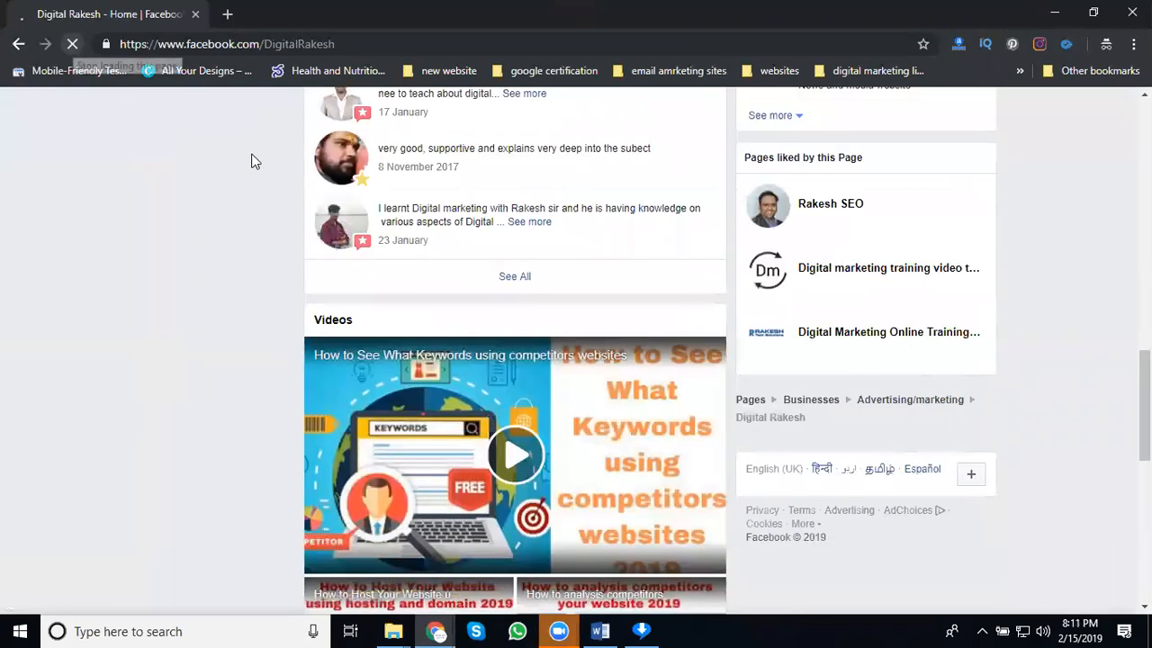
{"action": "scroll", "scroll_direction": "up", "scroll_amount": 3}
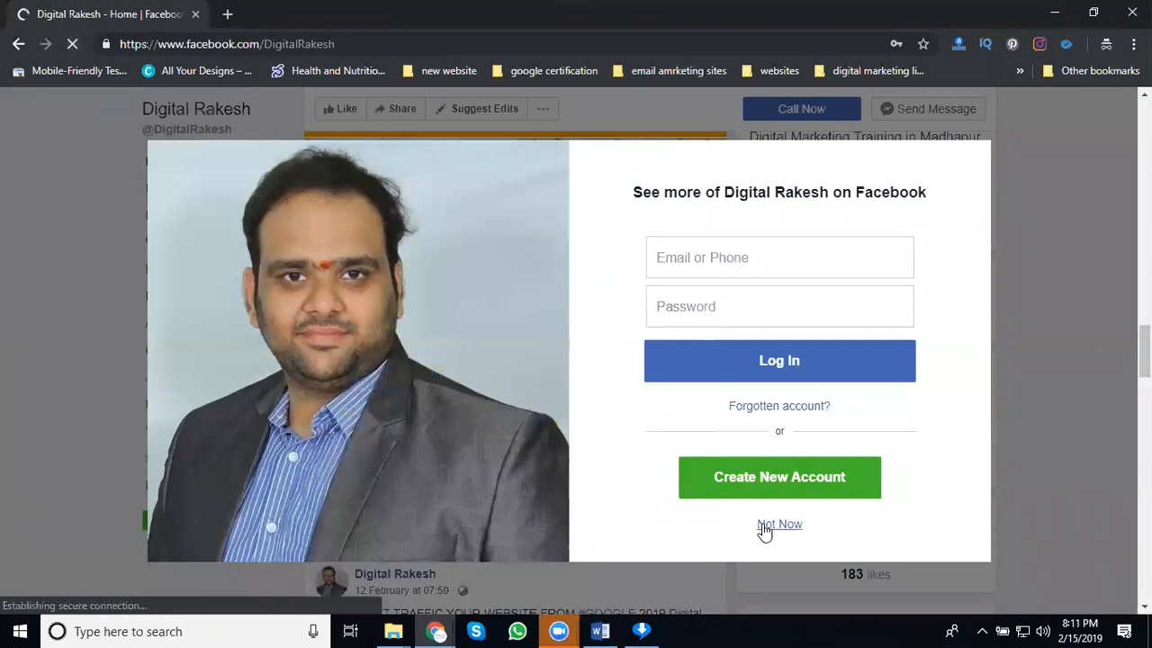
{"action": "left_click", "coordinate": [779, 524]}
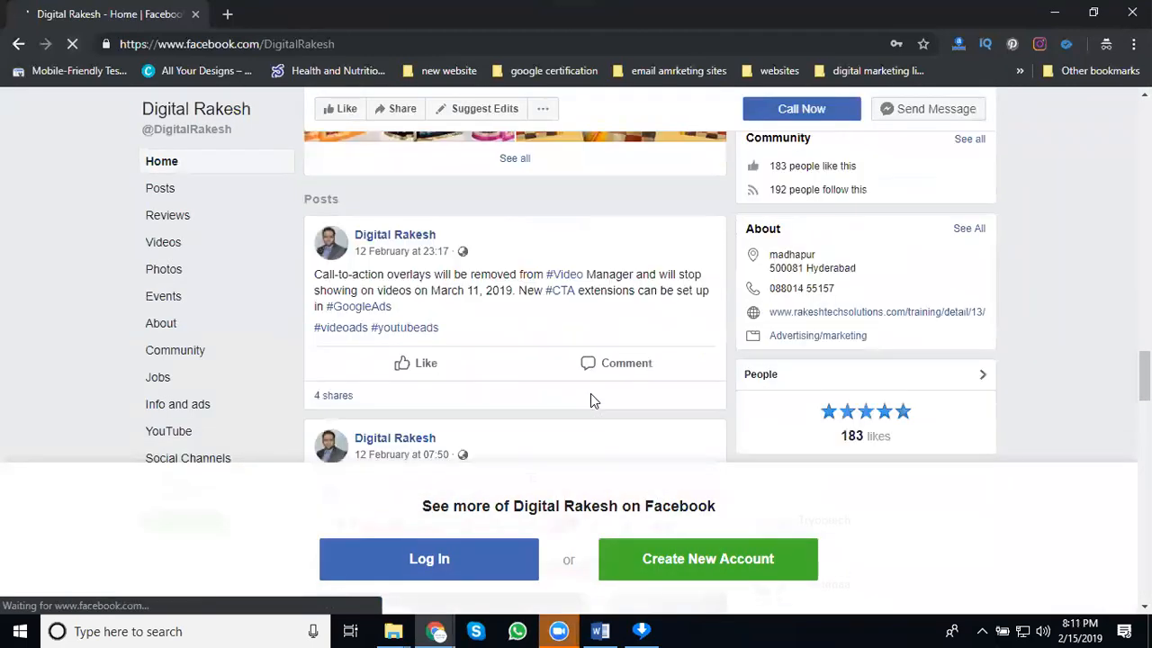
{"action": "scroll", "scroll_direction": "down", "scroll_amount": 3}
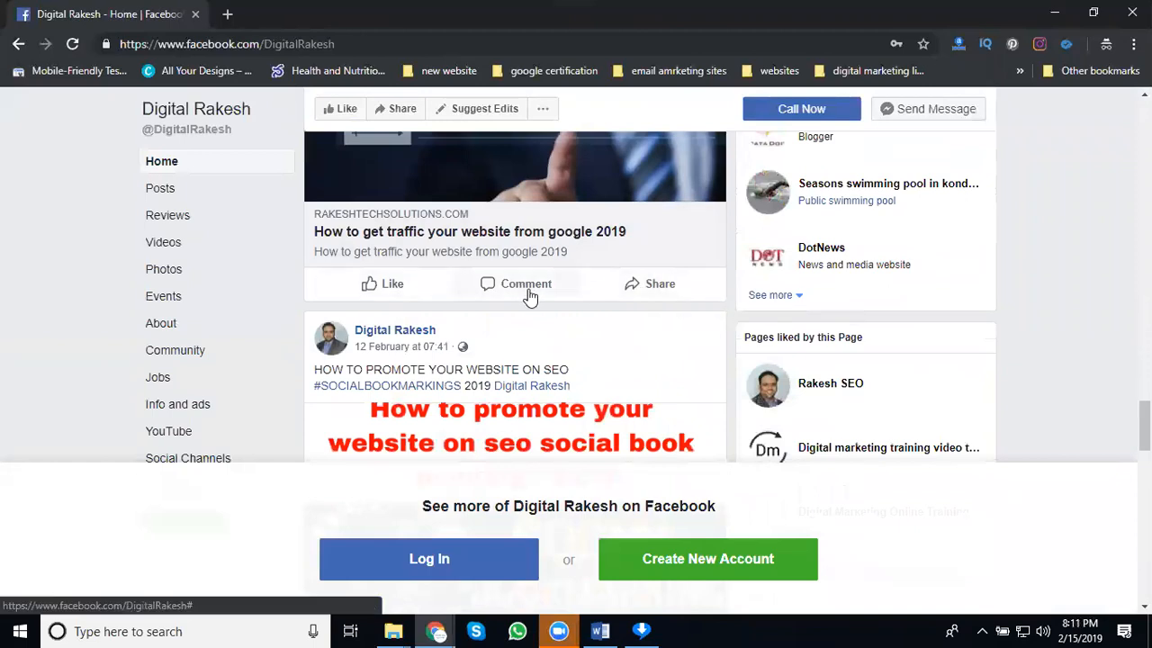
{"action": "mouse_move", "coordinate": [659, 284]}
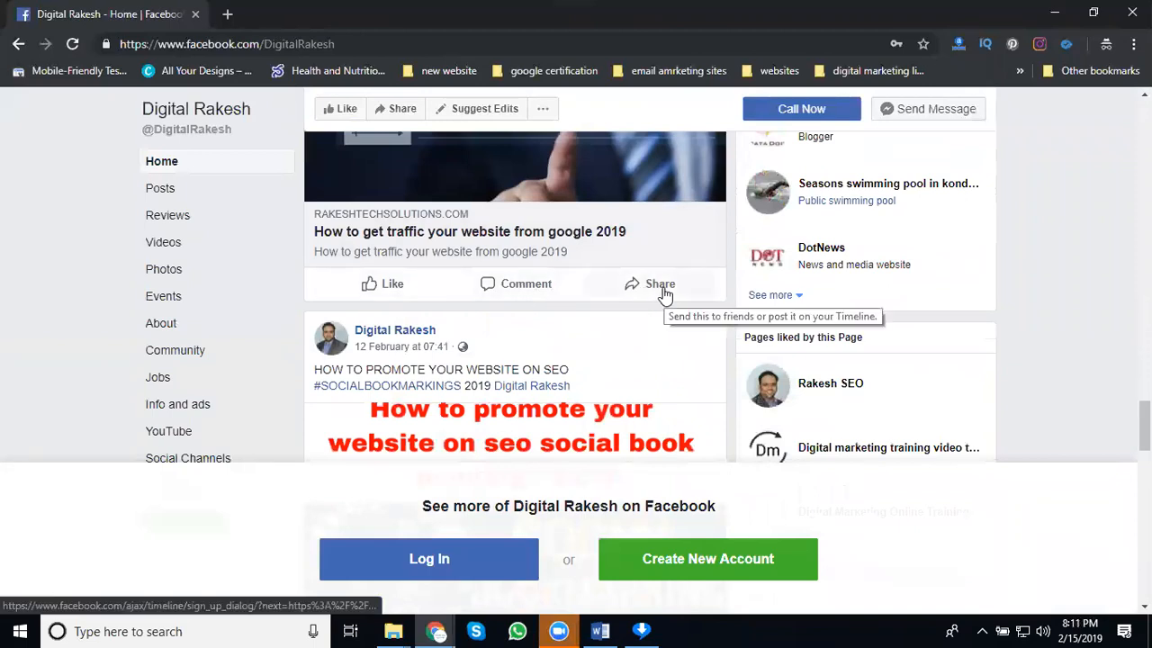
{"action": "mouse_move", "coordinate": [641, 302]}
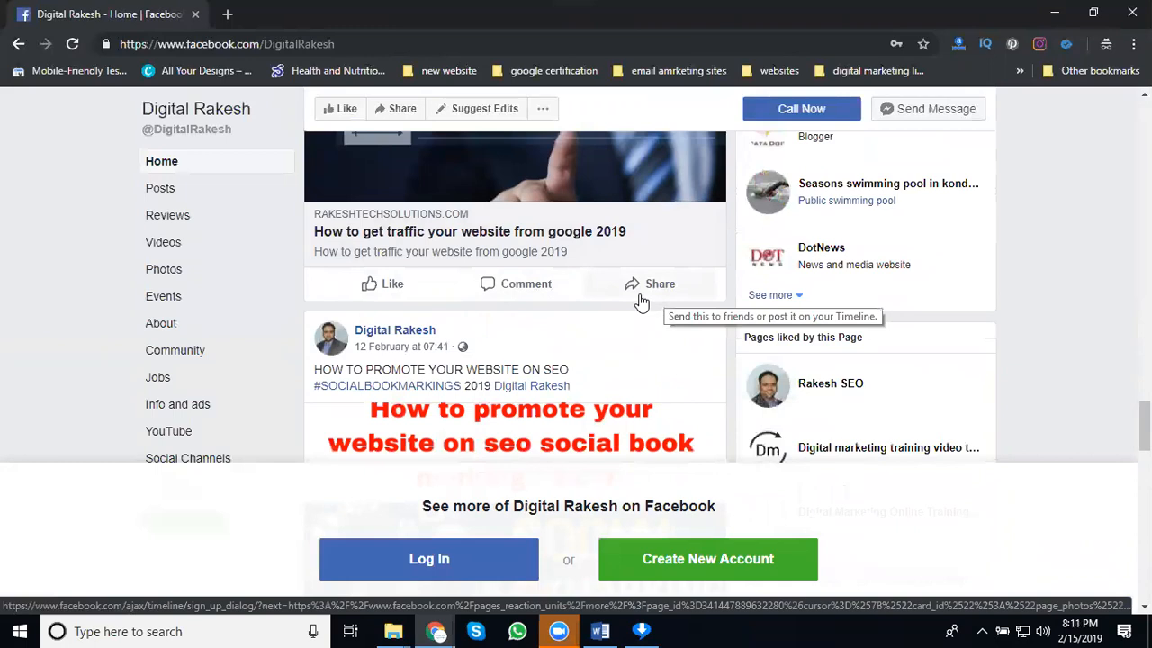
{"action": "mouse_move", "coordinate": [745, 590]}
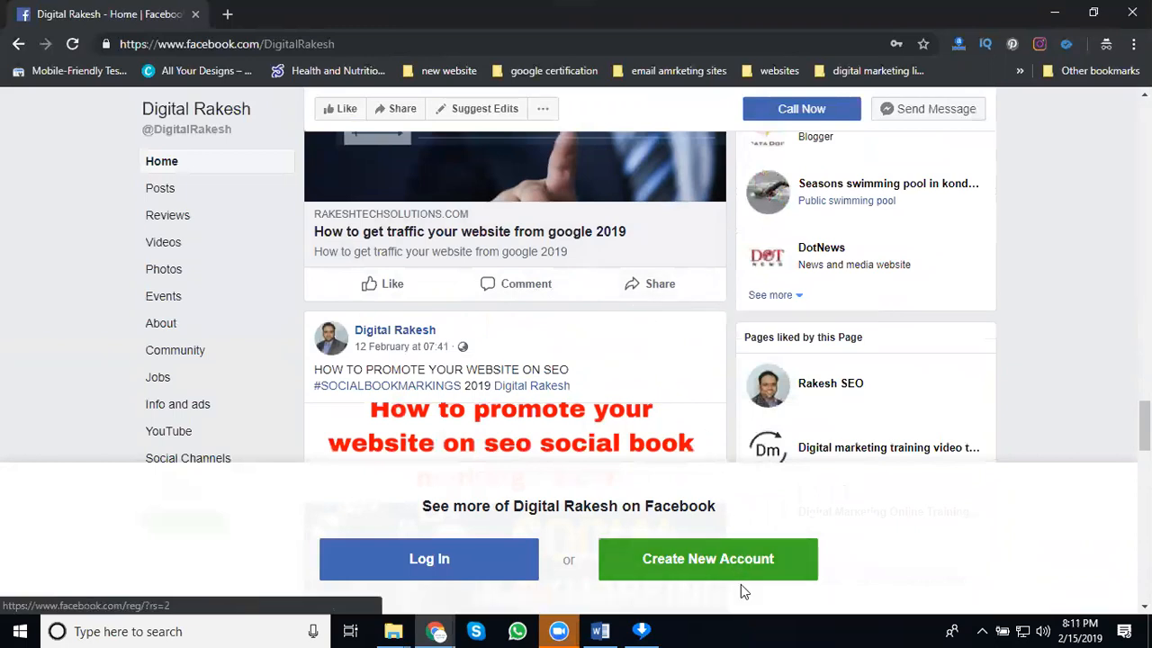